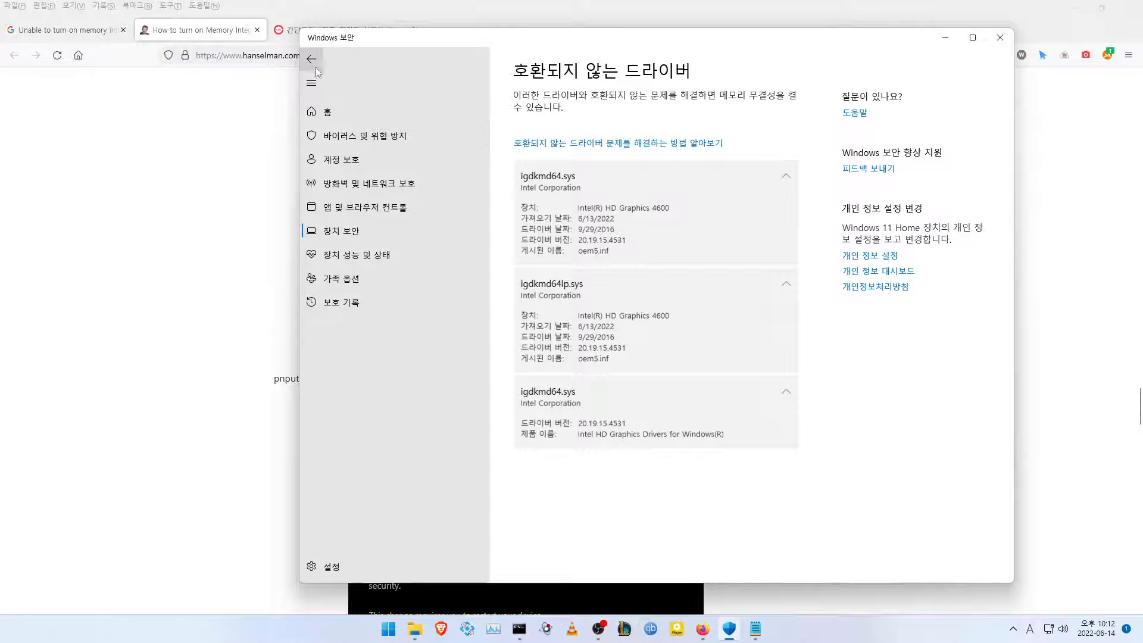
Step: Review the incompatible igdkmd64lp.sys driver details under Core isolation's incompatible drivers list
left_click(312, 58)
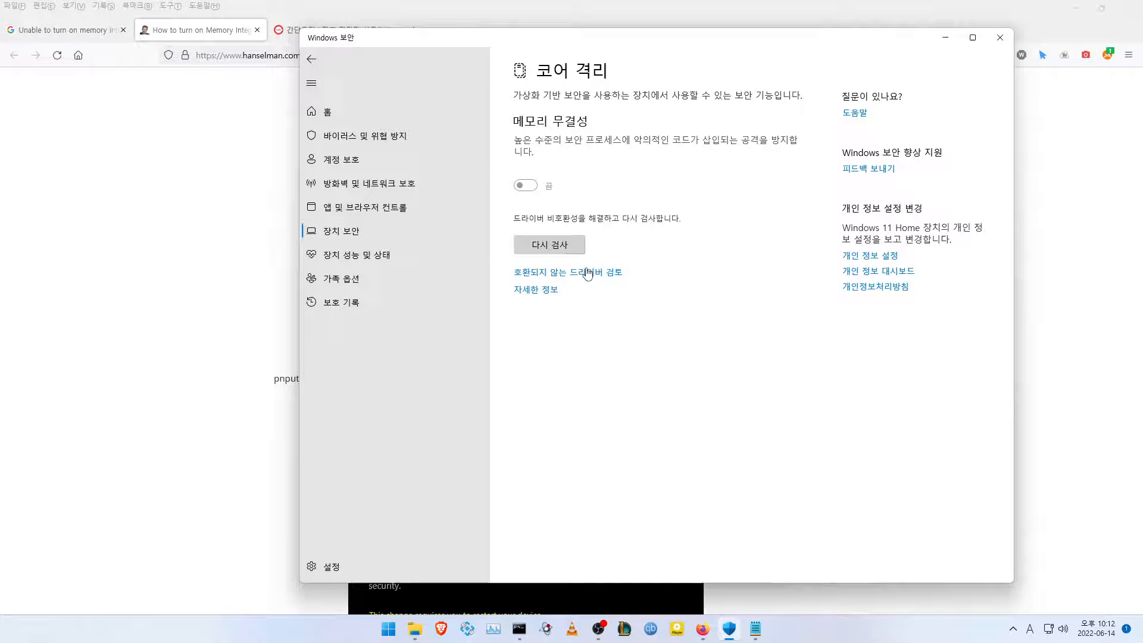
mouse_move(544, 292)
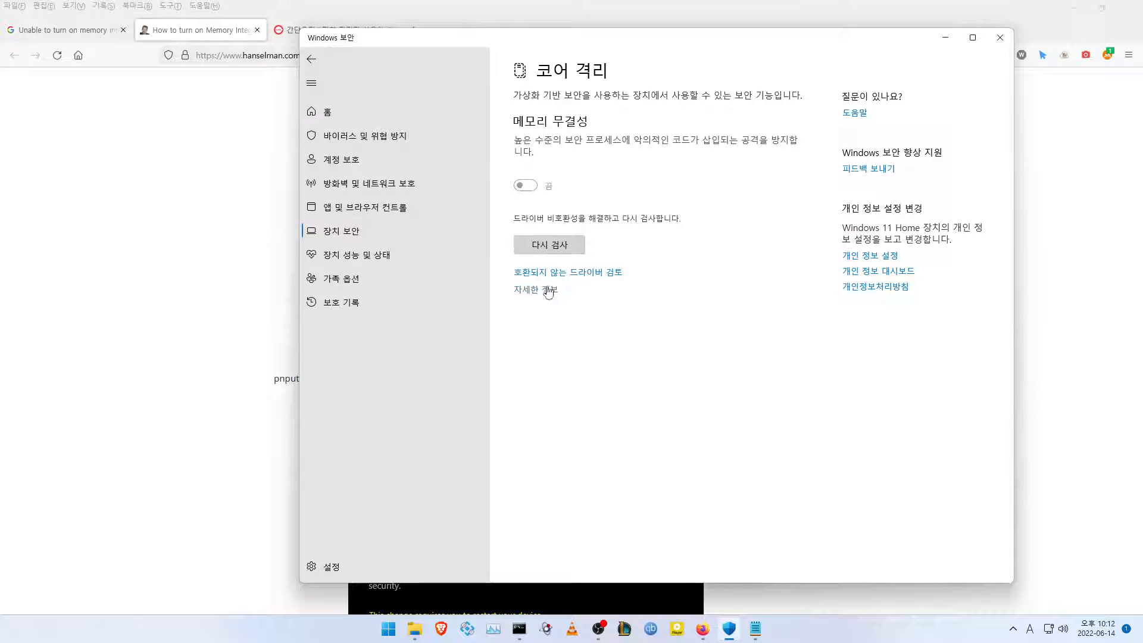
left_click(566, 271)
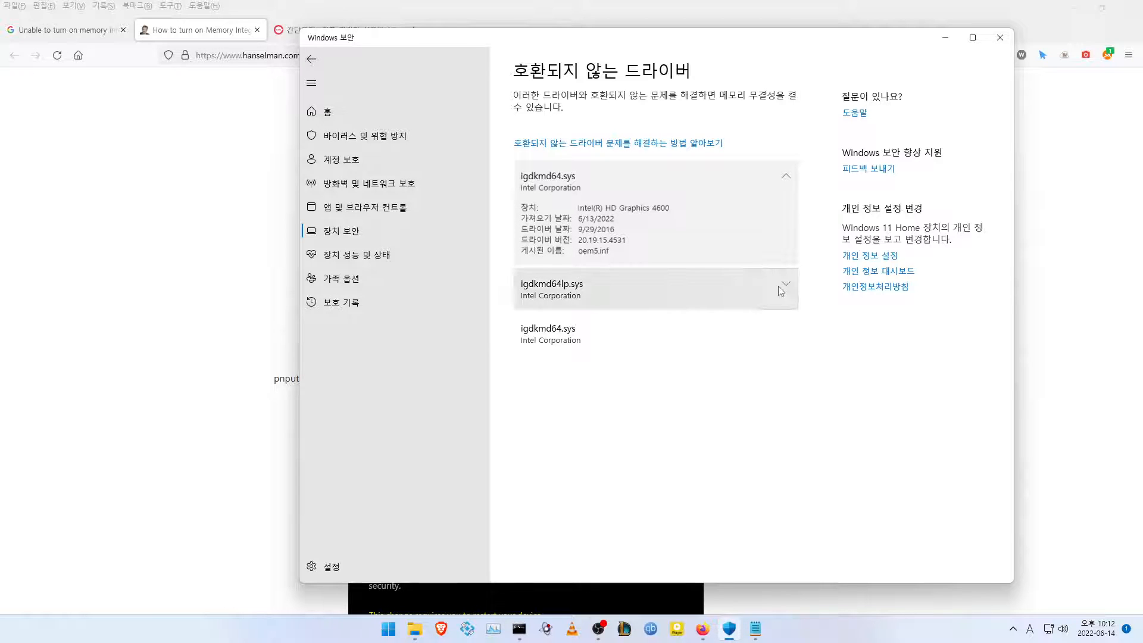
left_click(786, 288)
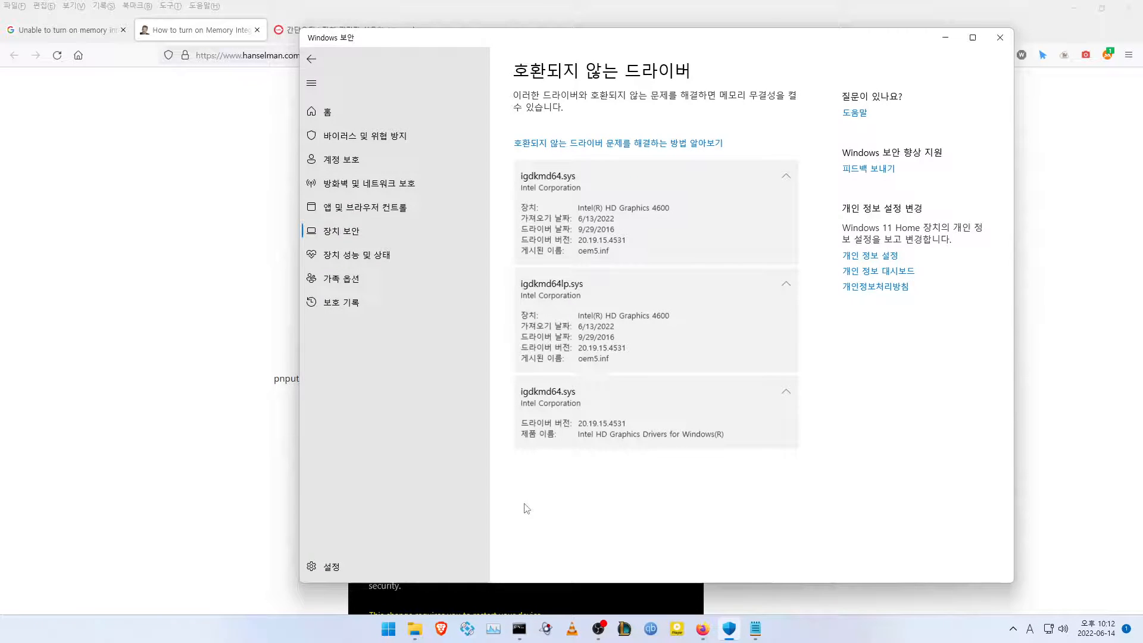
Step: Return to the blog post's pnputil command and bring the administrator Command Prompt forward
left_click(998, 37)
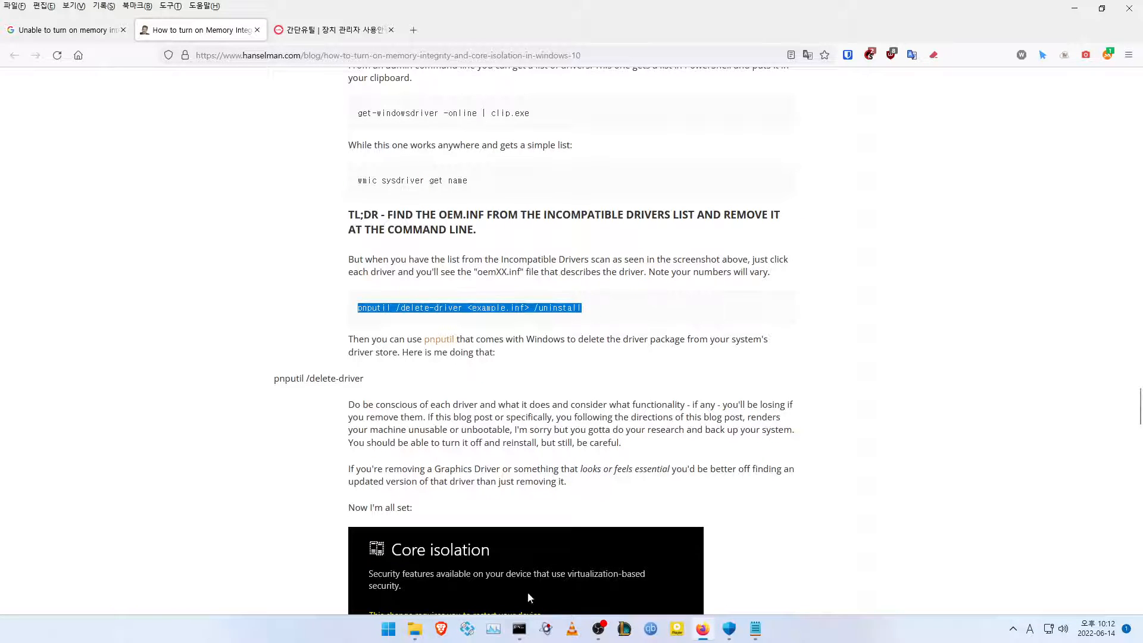
left_click(518, 628)
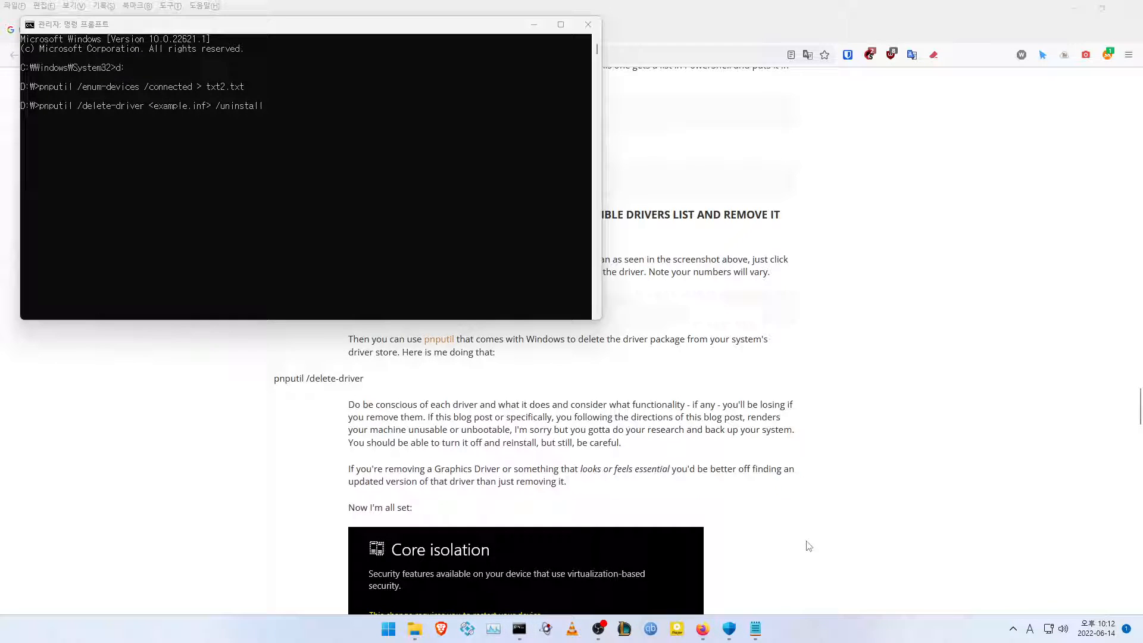
Step: Run pnputil /delete-driver with oem5.inf, positioning Command Prompt beside the blog text
left_click(755, 628)
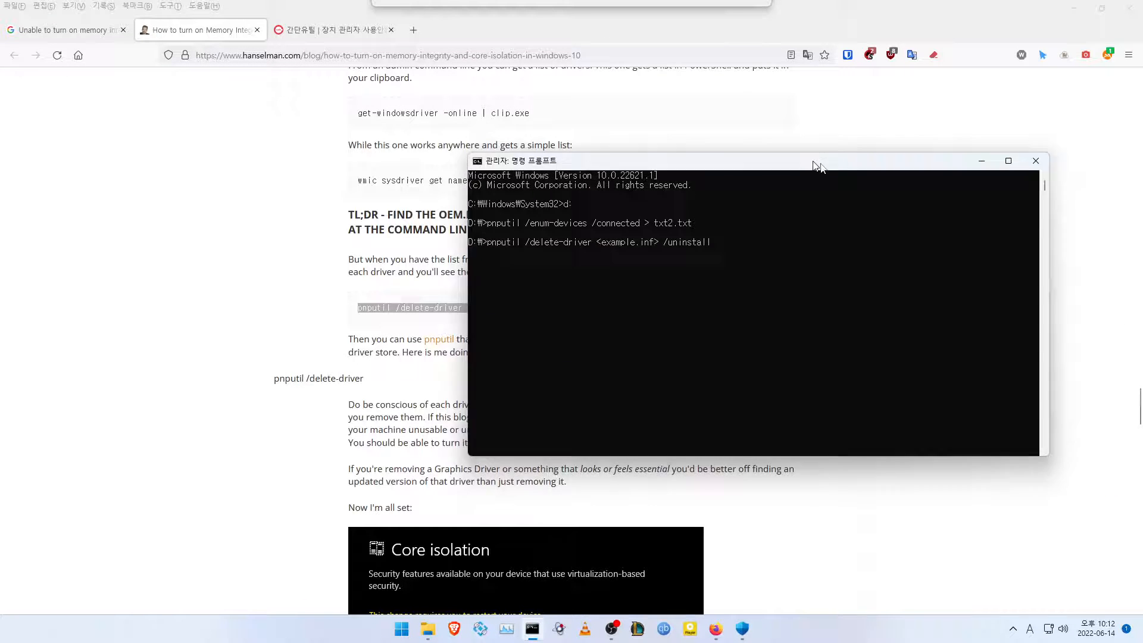
left_click_drag(817, 160, 838, 250)
type("oem5")
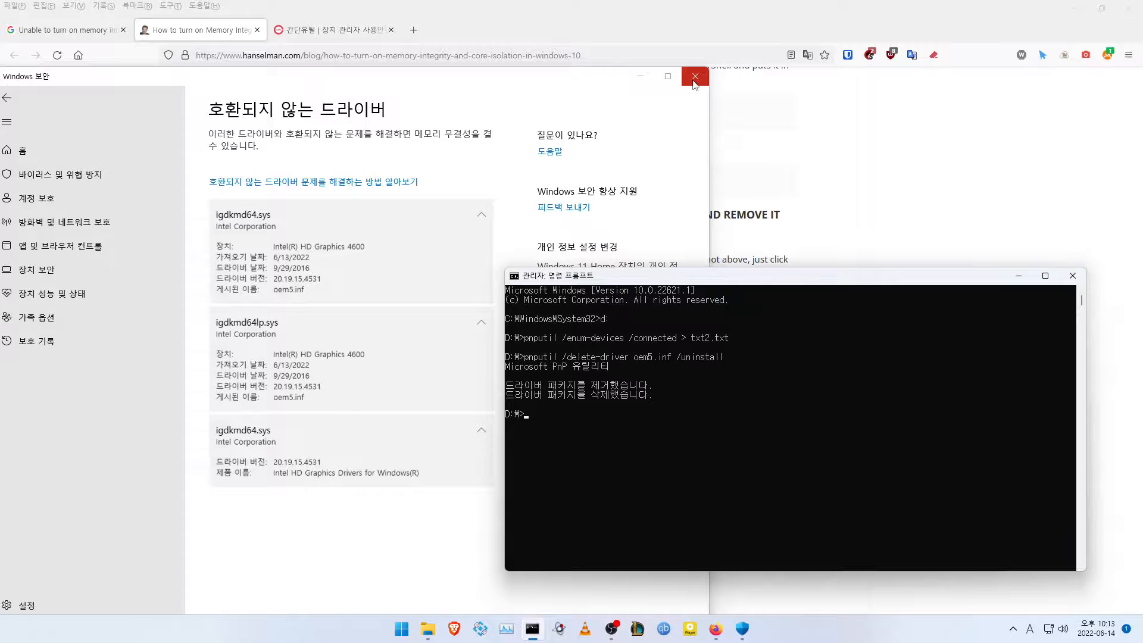
Step: Switch Memory integrity On under Core isolation and acknowledge the restart-required notification
left_click(693, 76)
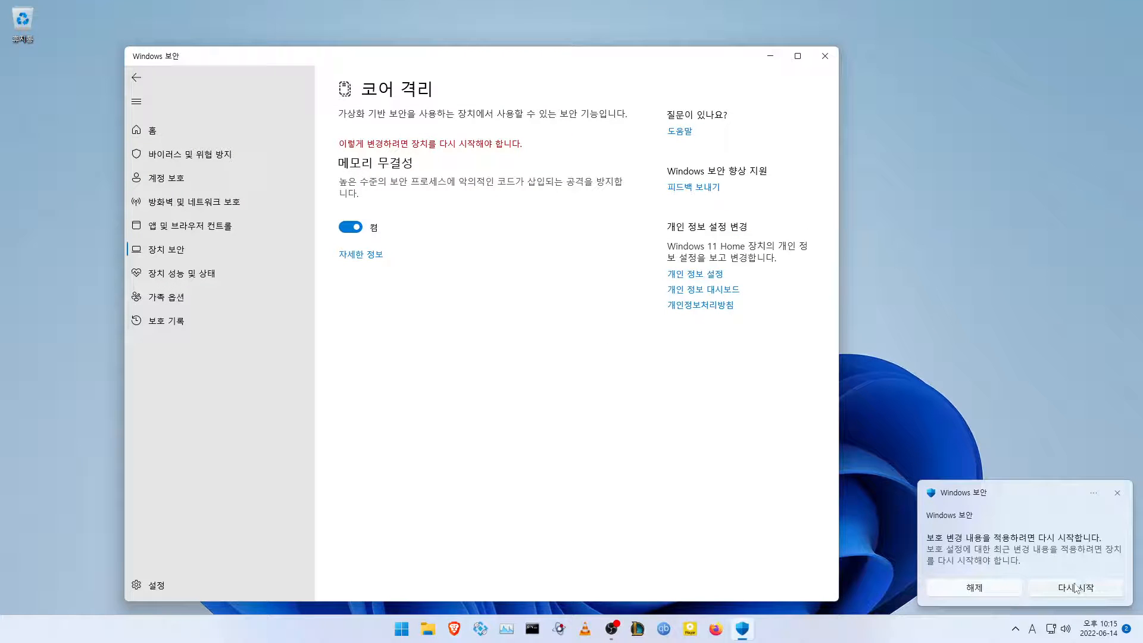
left_click(611, 629)
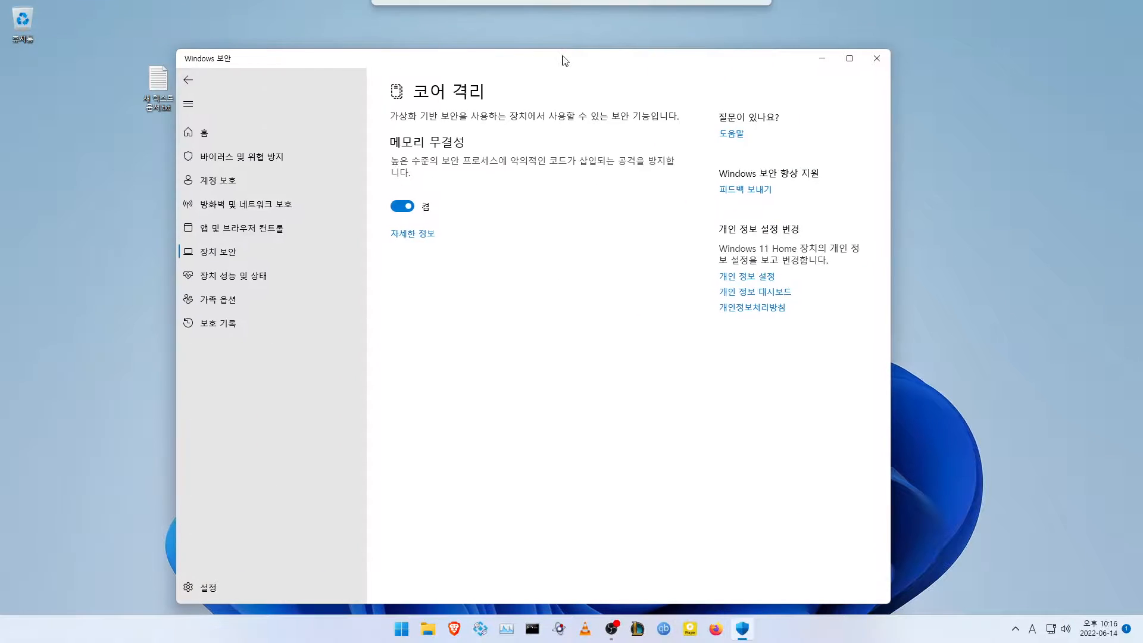
mouse_move(632, 509)
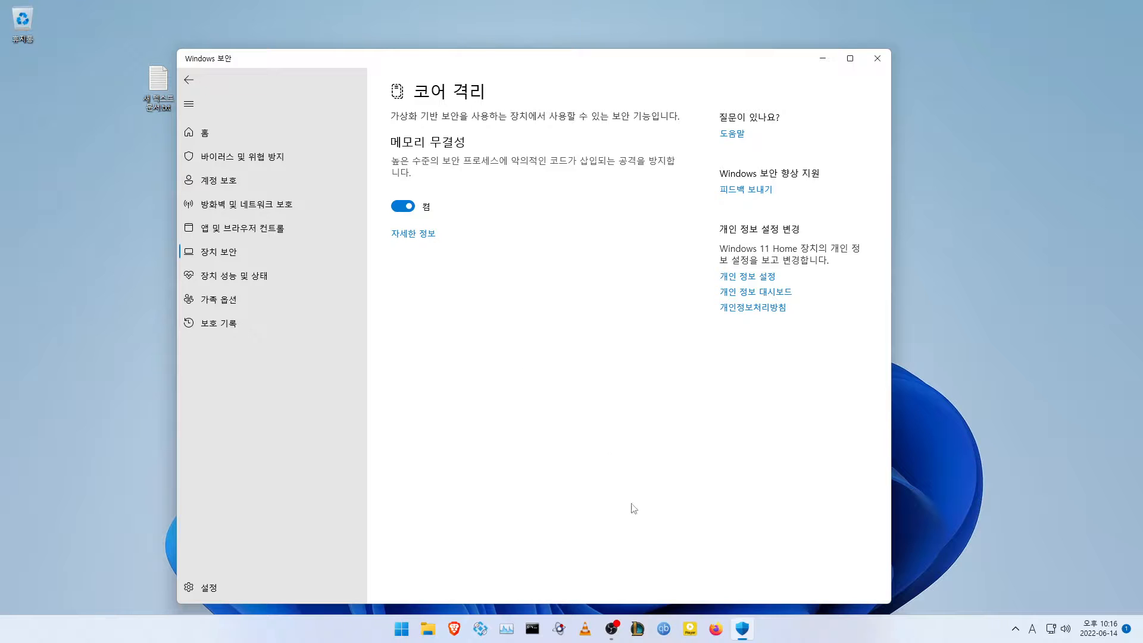